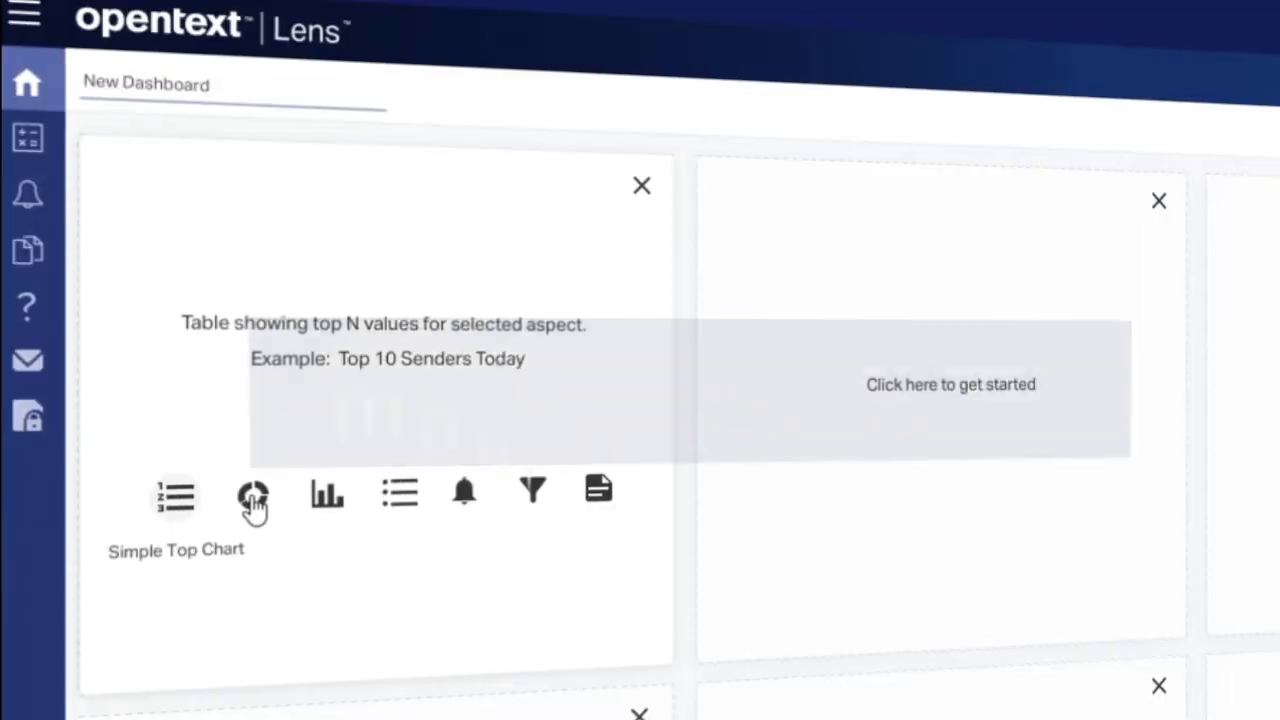
- Choose the Simple Top Chart widget and set its Source to Open Orders, grouped by Sender Name
left_click(252, 496)
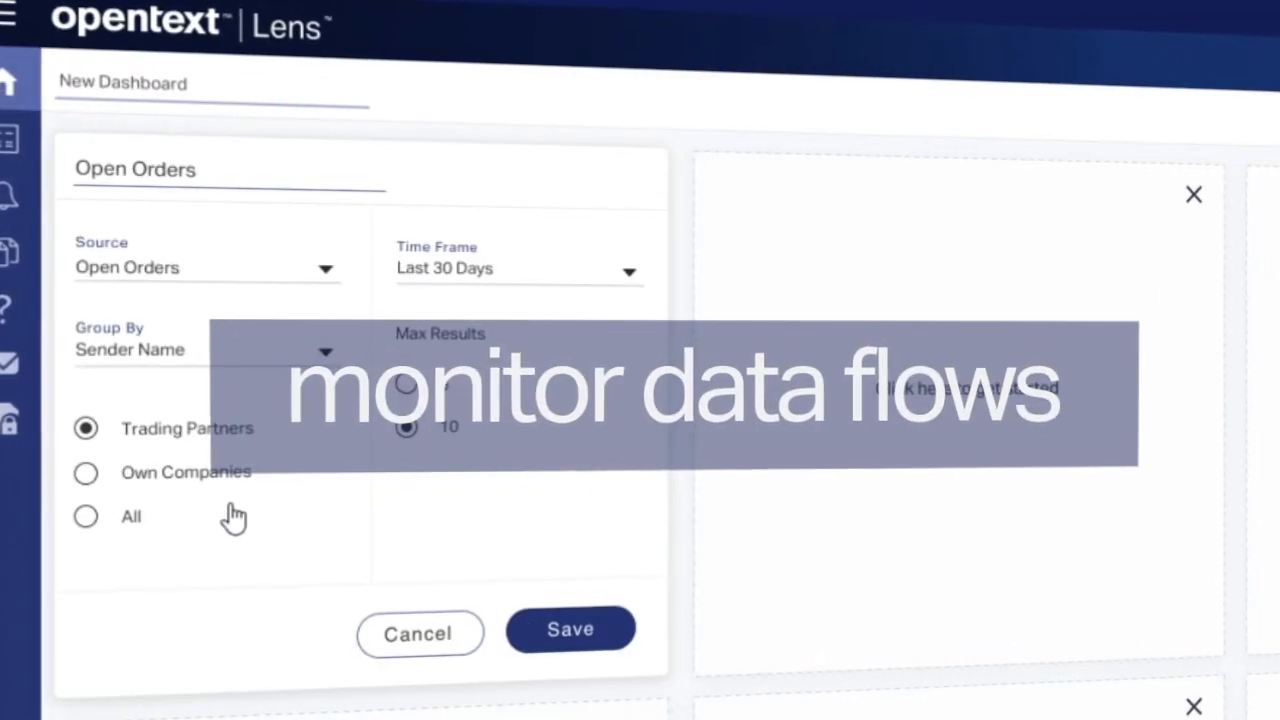
left_click(568, 628)
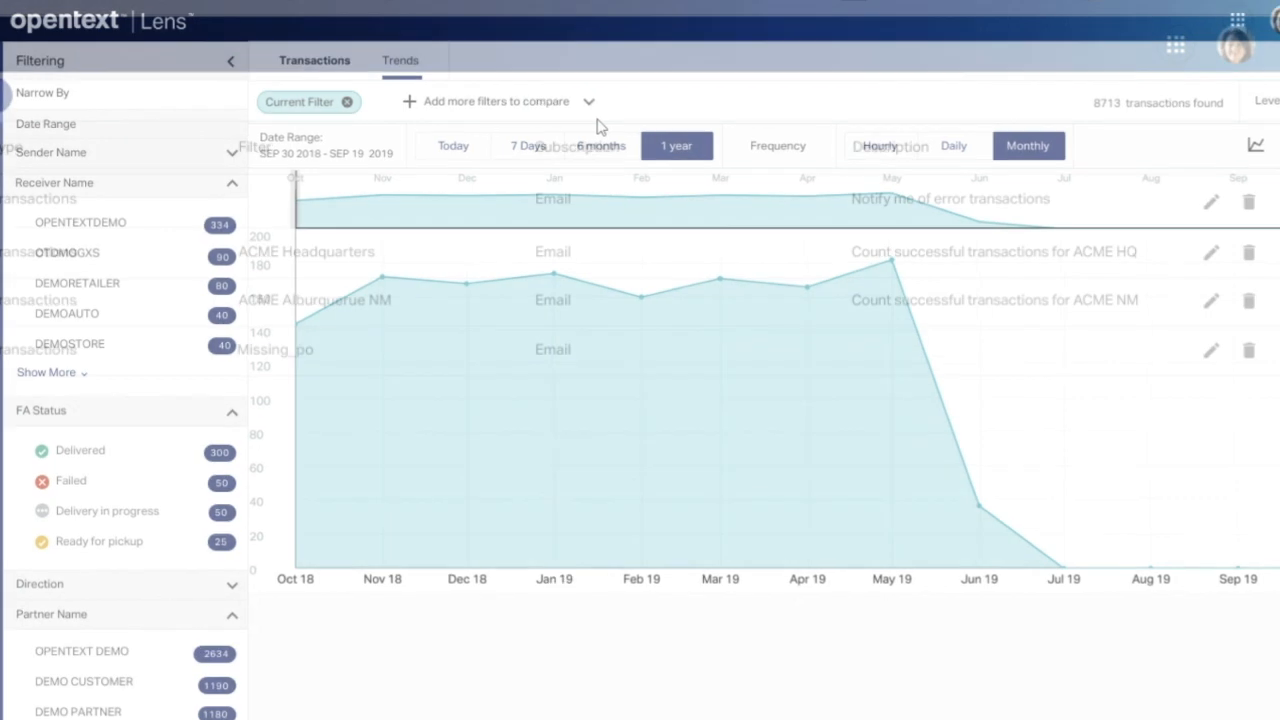
- Add Orders from Customers as a comparison filter on the 1-year Monthly trends chart
left_click(492, 100)
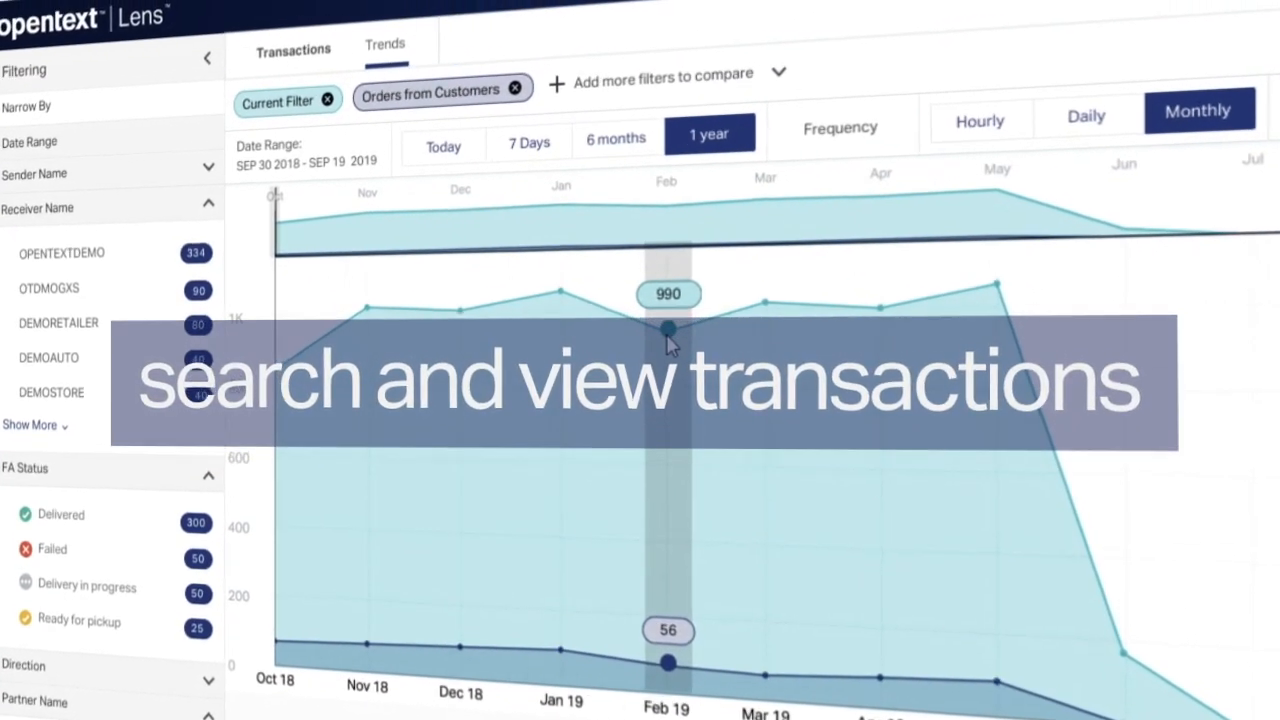
scroll("down", 3)
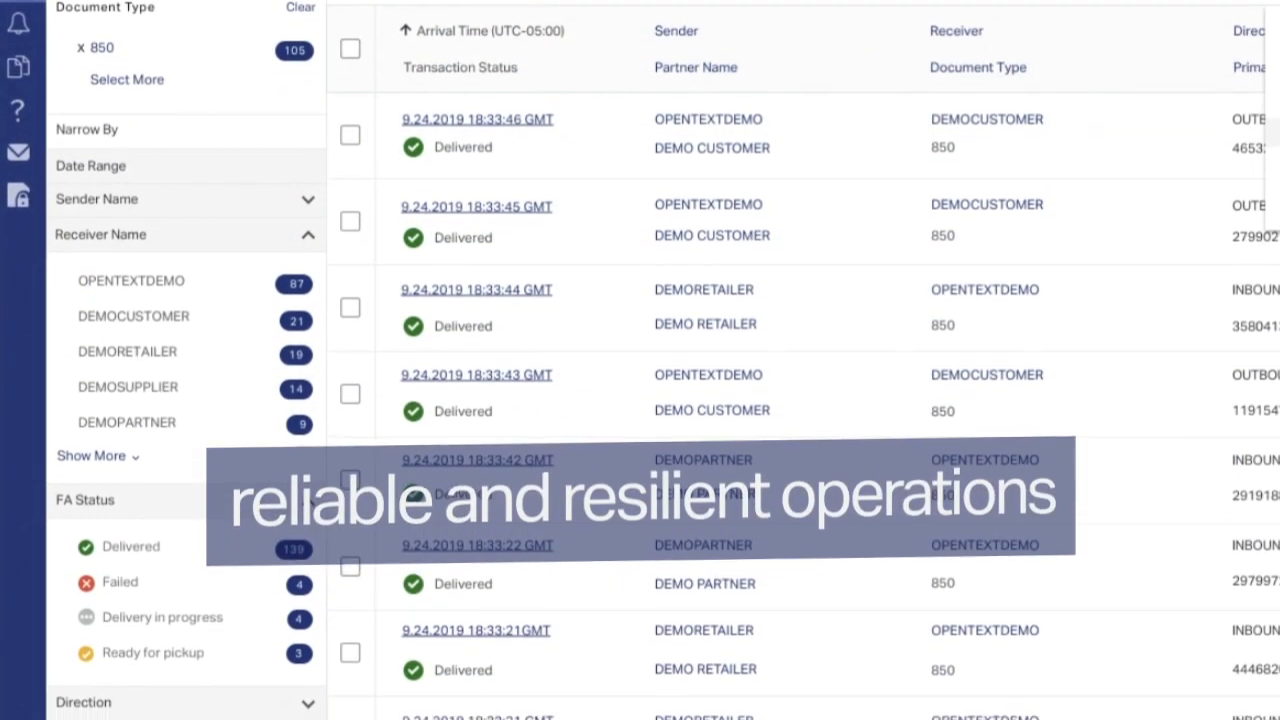
- View a delivered 850 purchase order's Details tab and received-routed-processing flow
left_click(474, 120)
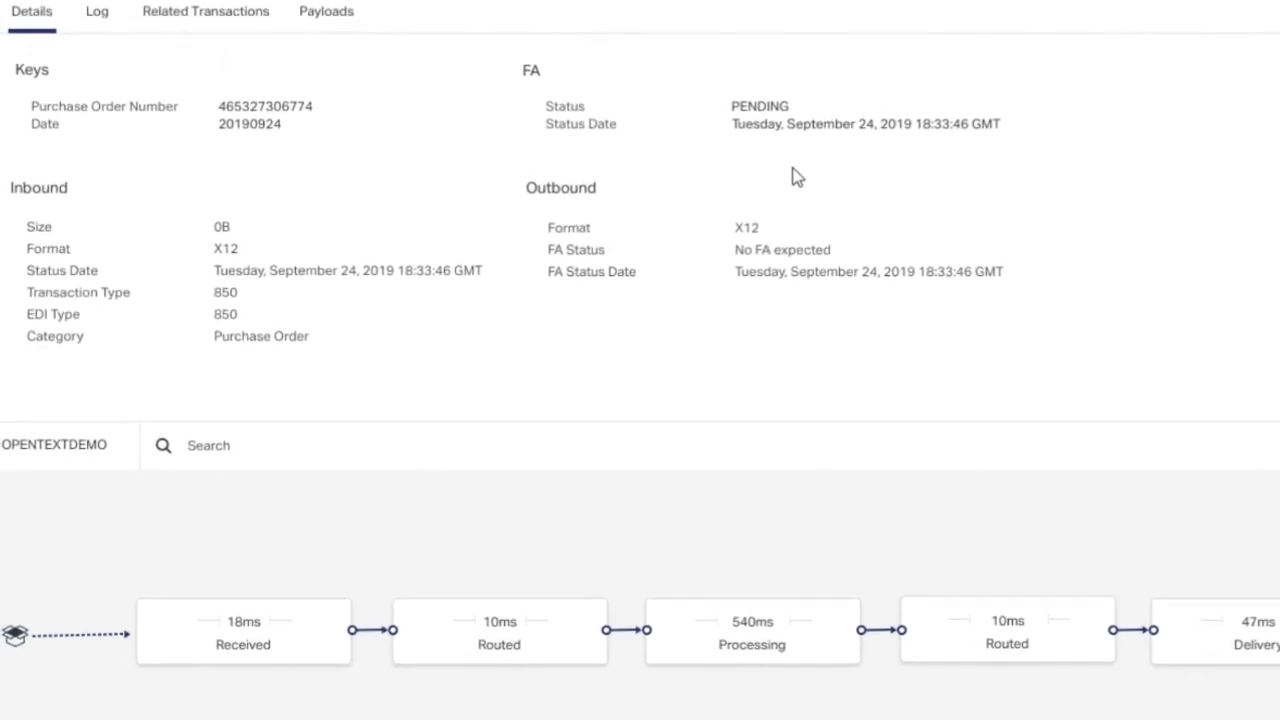
scroll("down", 3)
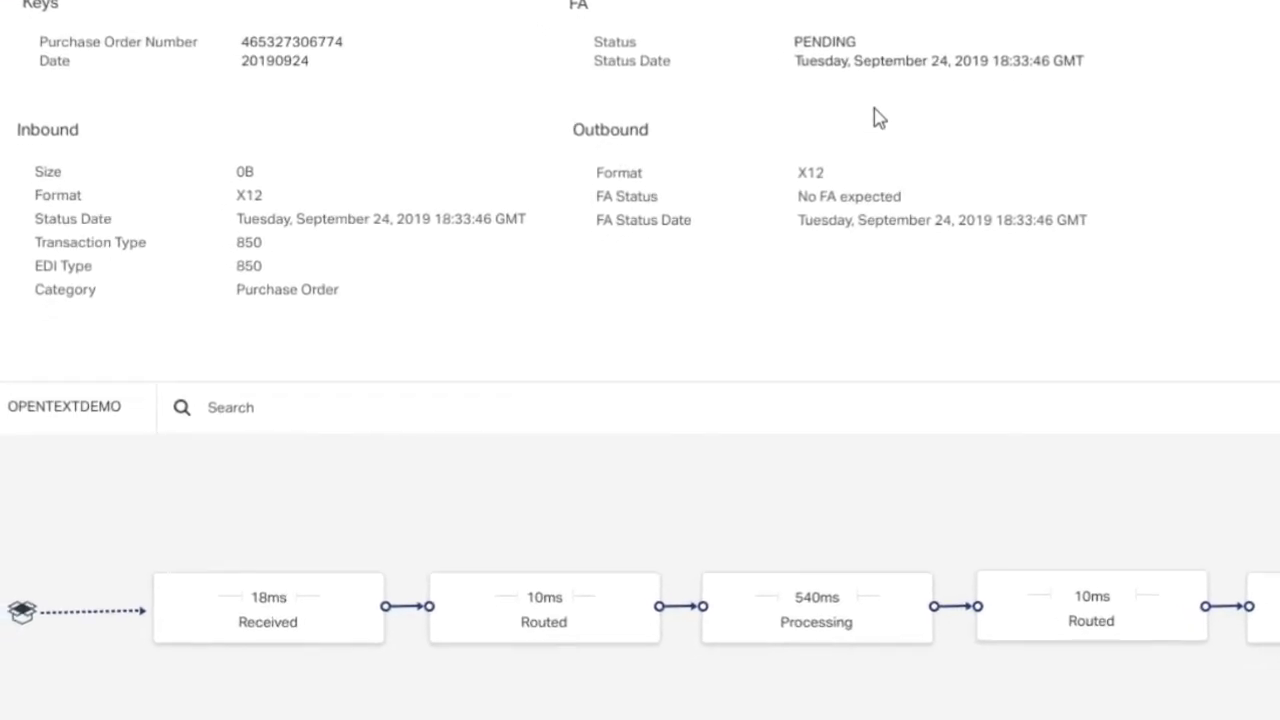